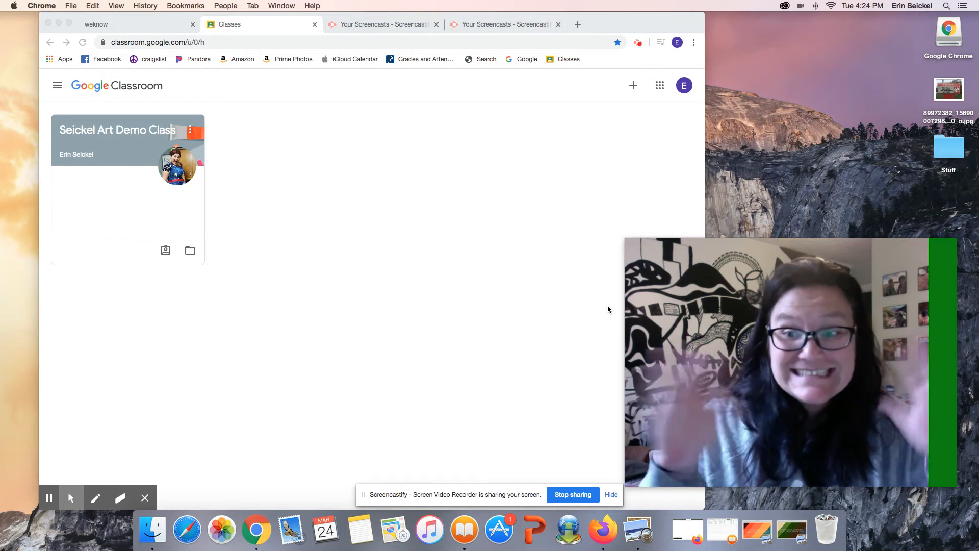
pyautogui.moveTo(603, 291)
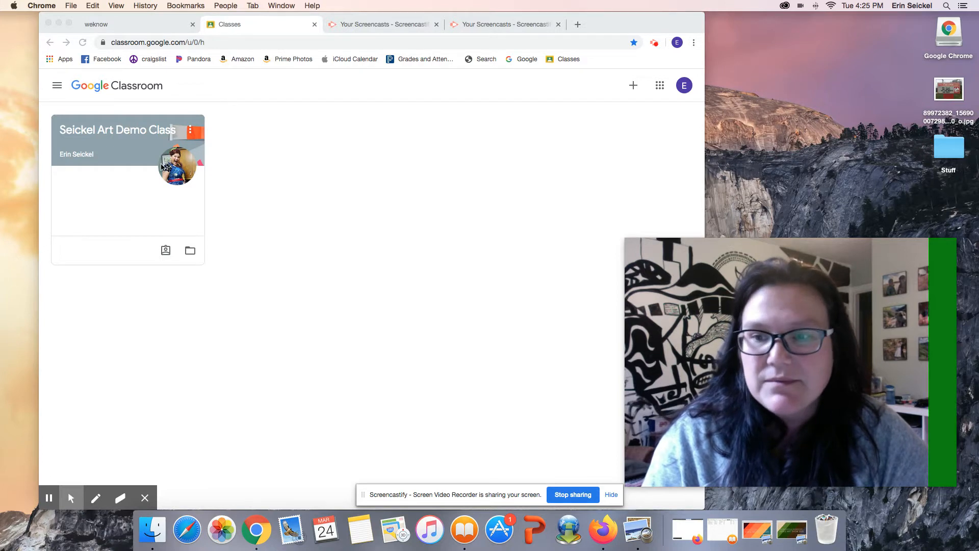
pyautogui.moveTo(50, 297)
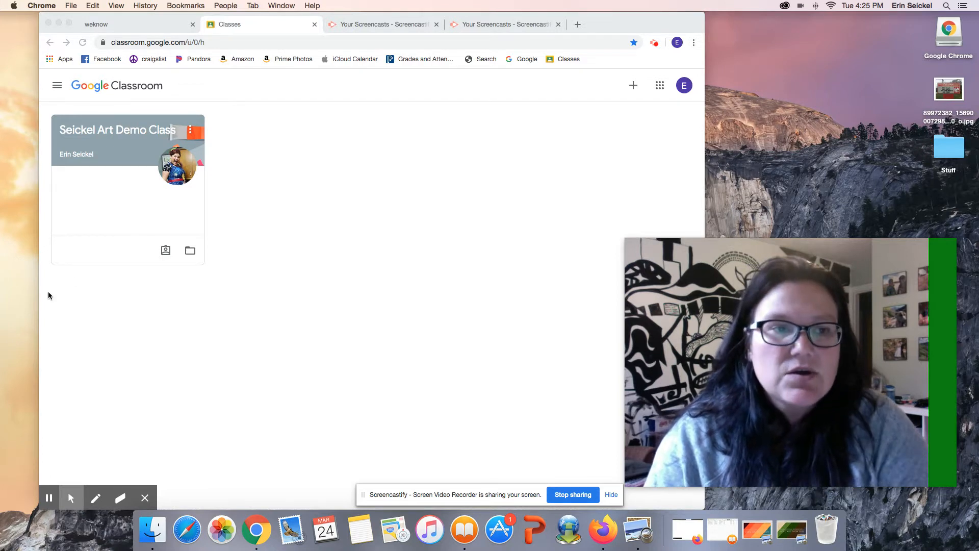
pyautogui.moveTo(128, 97)
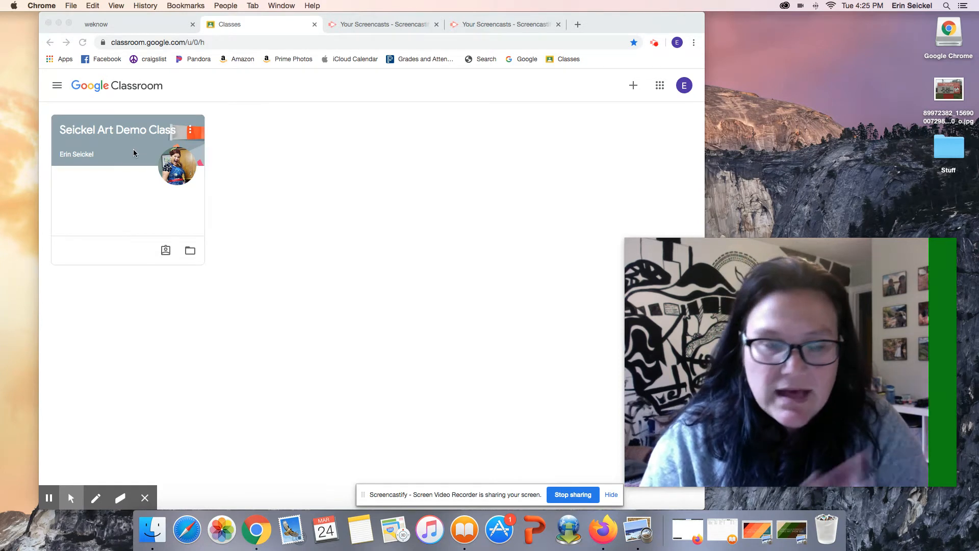
pyautogui.moveTo(110, 138)
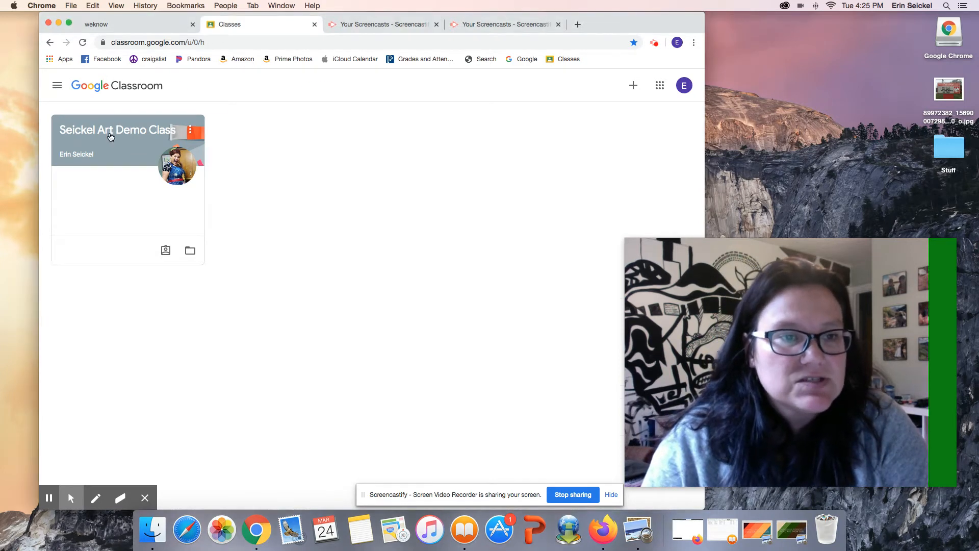
# Enter the Seickel Art Demo Class and view the Virtual Art Lesson Post 1 assignment
pyautogui.click(117, 130)
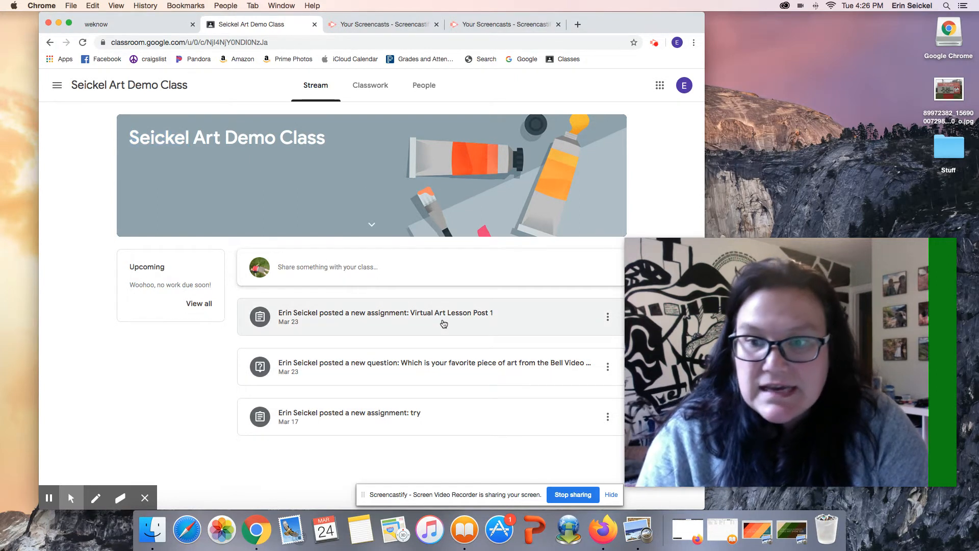
pyautogui.moveTo(460, 320)
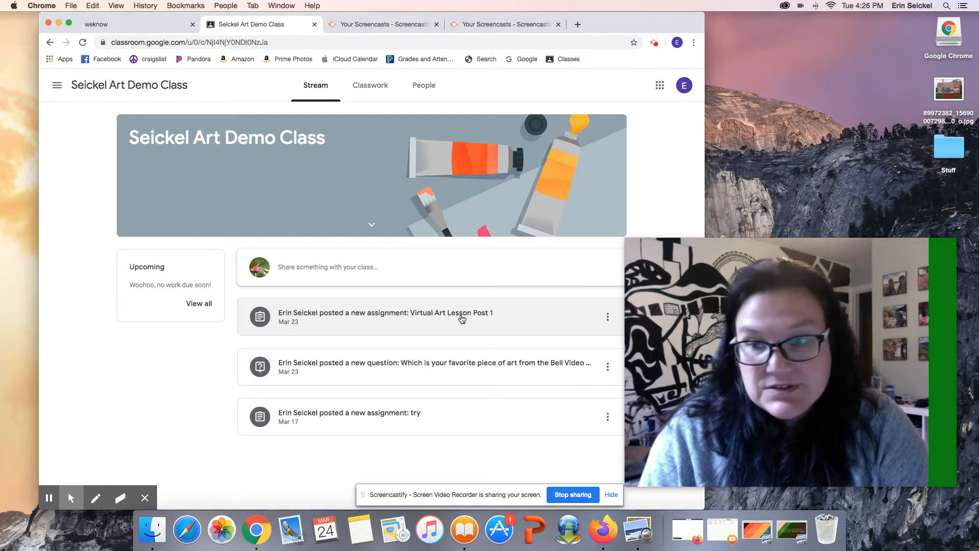
pyautogui.moveTo(432, 319)
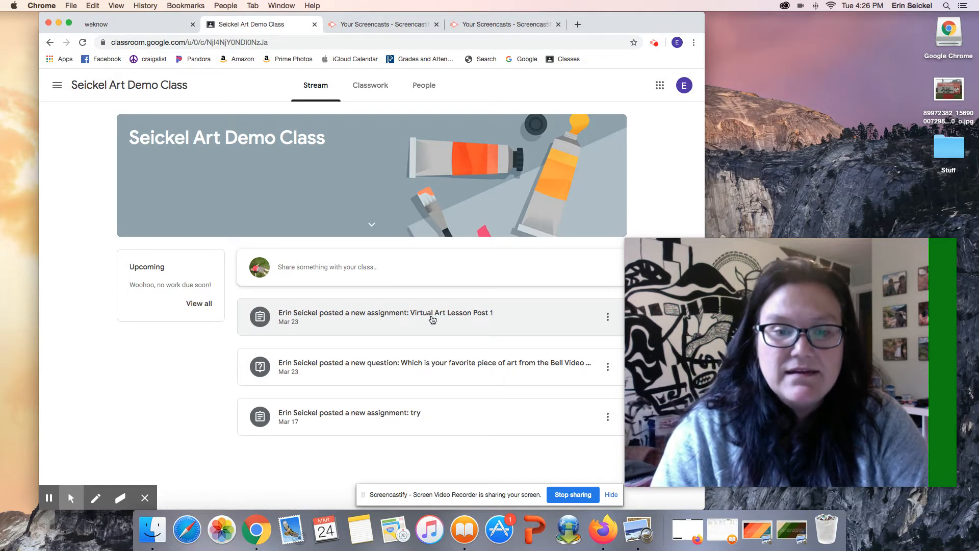
pyautogui.click(383, 312)
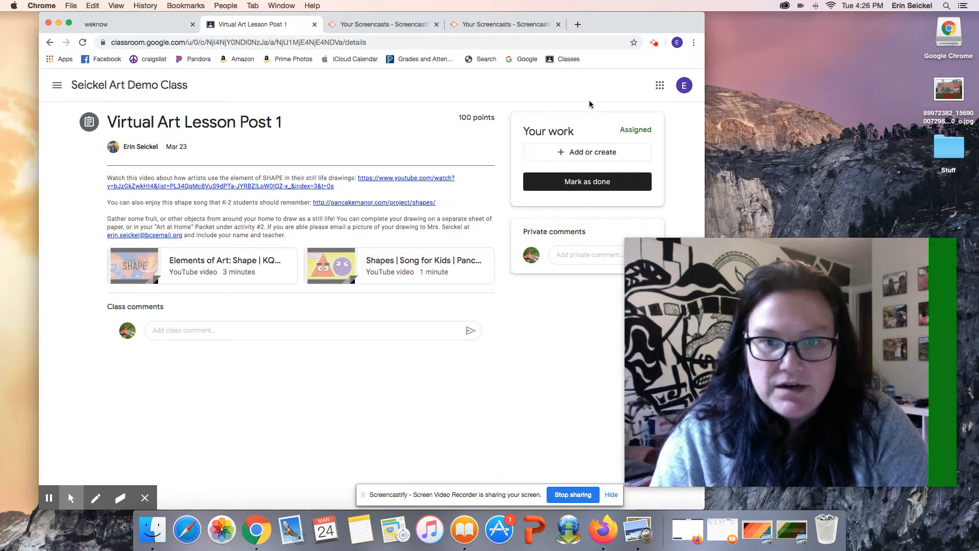
pyautogui.moveTo(559, 305)
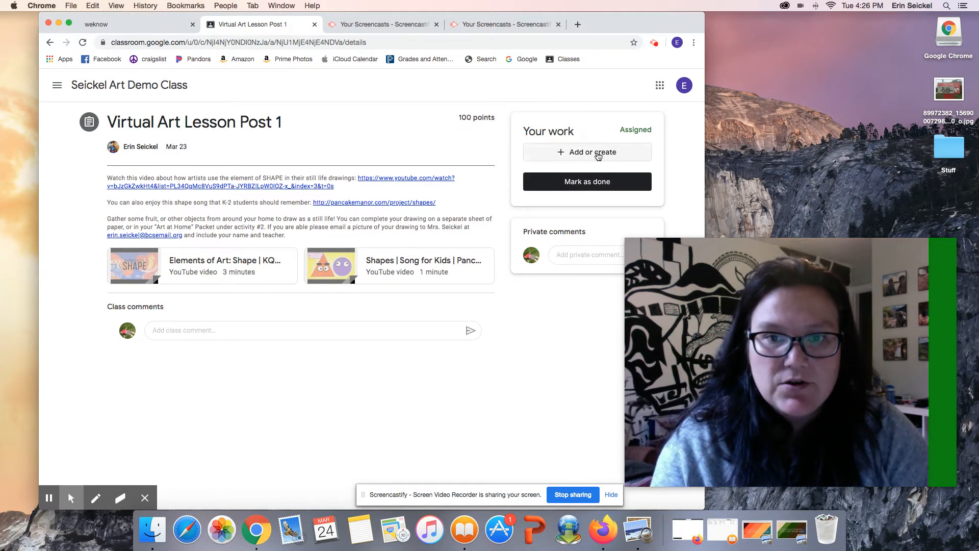
# Create a new blank Google Docs file as the assignment's work via 'Add or create'
pyautogui.click(586, 152)
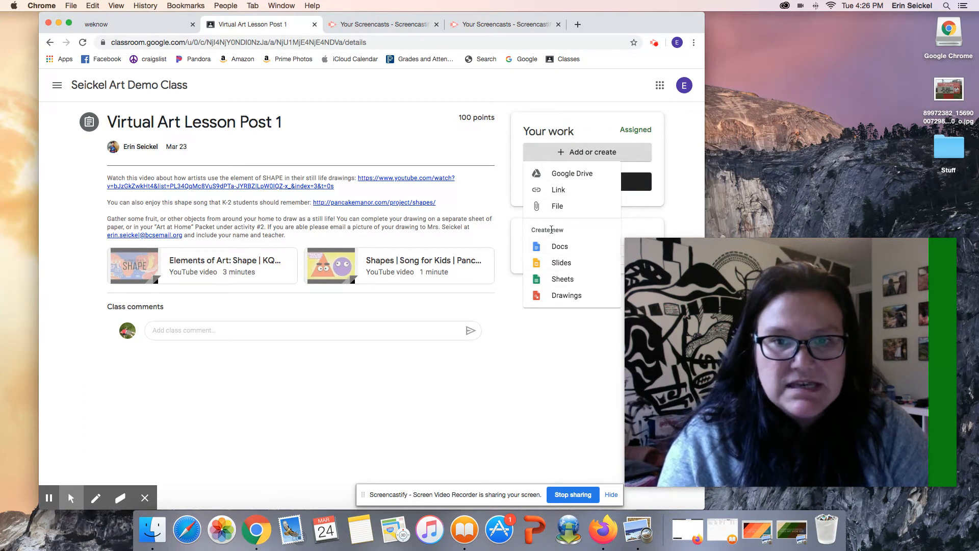
pyautogui.moveTo(557, 206)
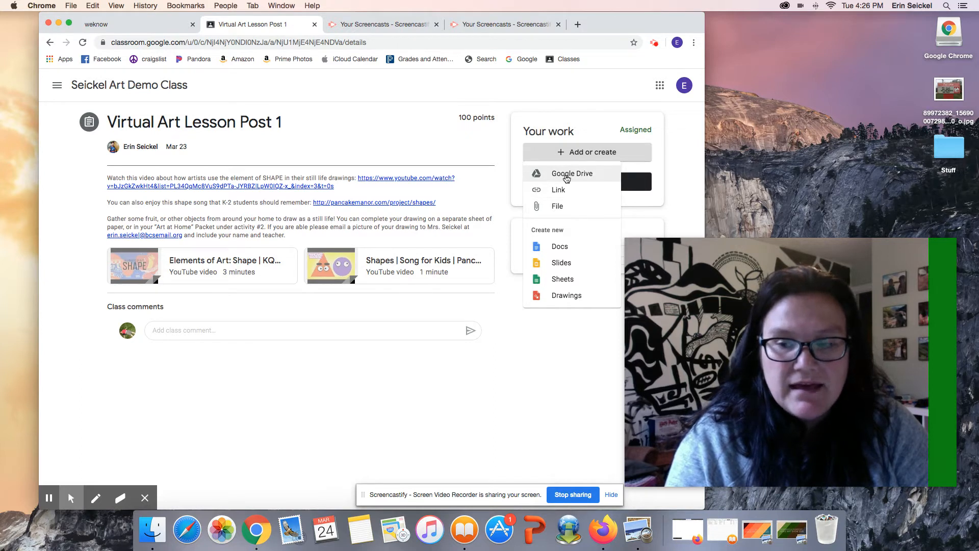
pyautogui.moveTo(558, 190)
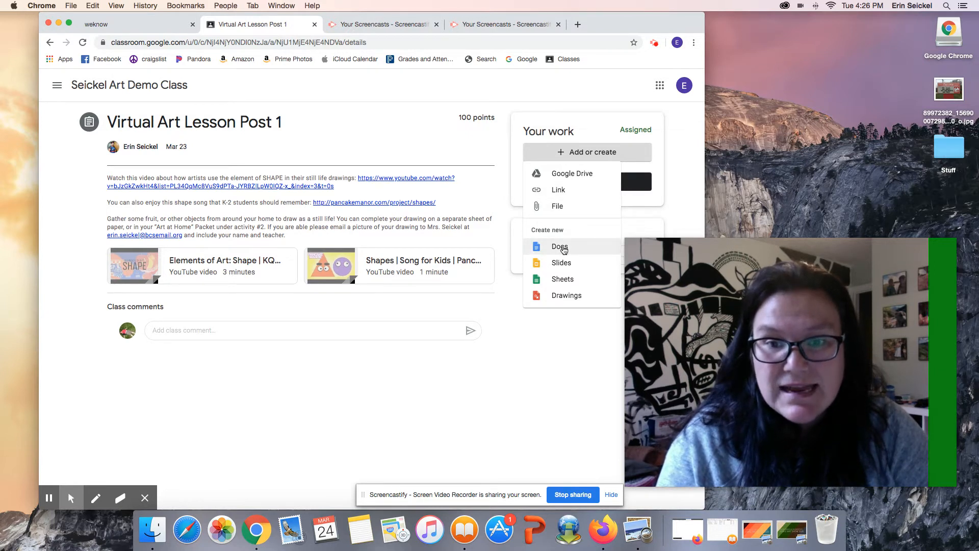
pyautogui.click(560, 245)
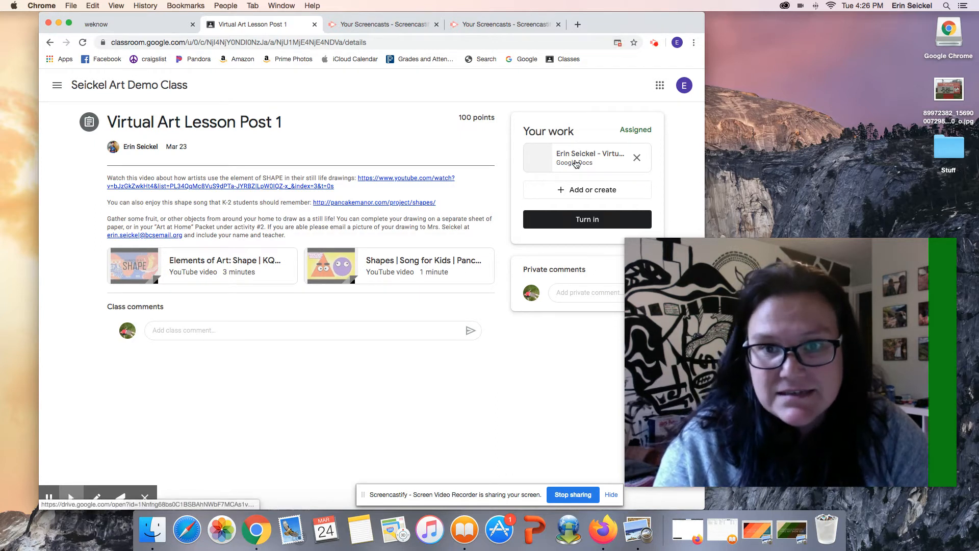
# Bring up the attached assignment document and reach its image-insertion choices
pyautogui.click(591, 158)
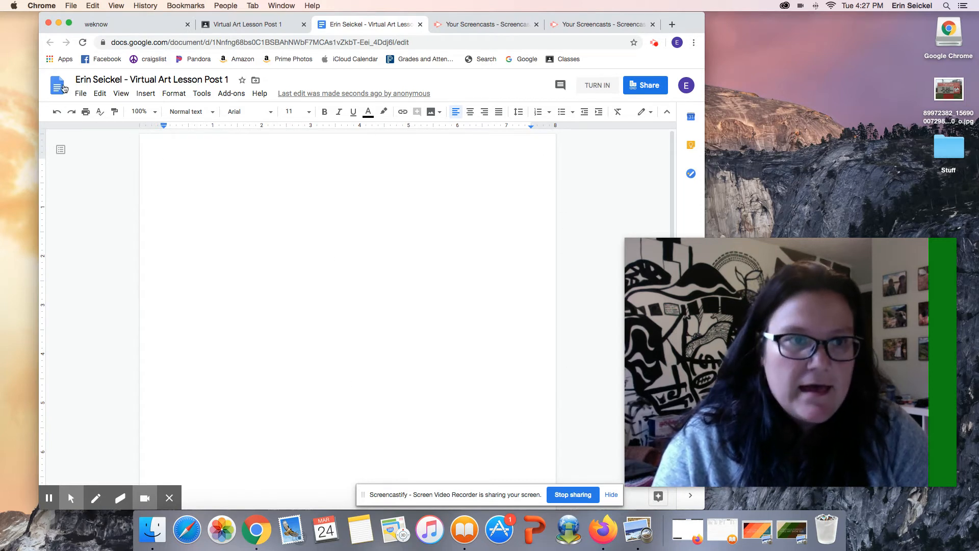
pyautogui.click(151, 80)
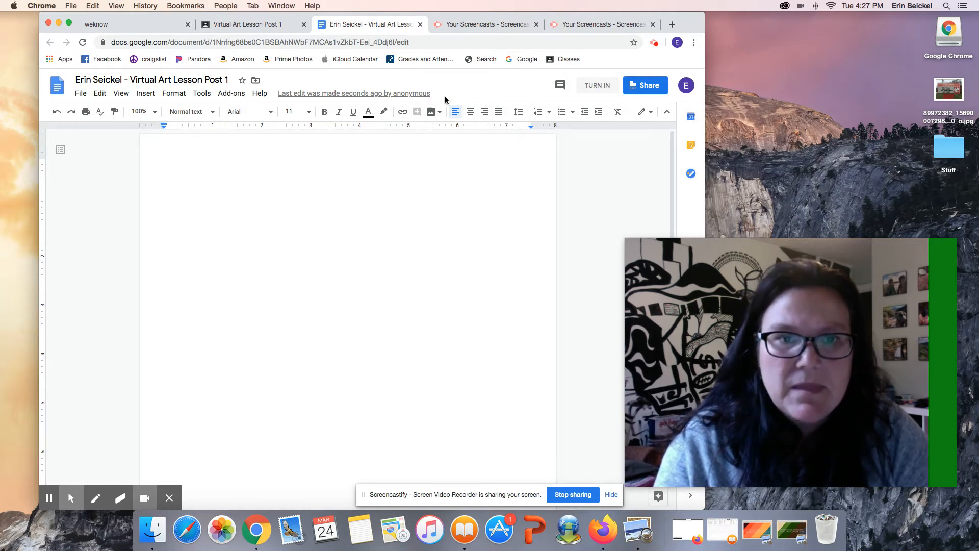
pyautogui.click(165, 162)
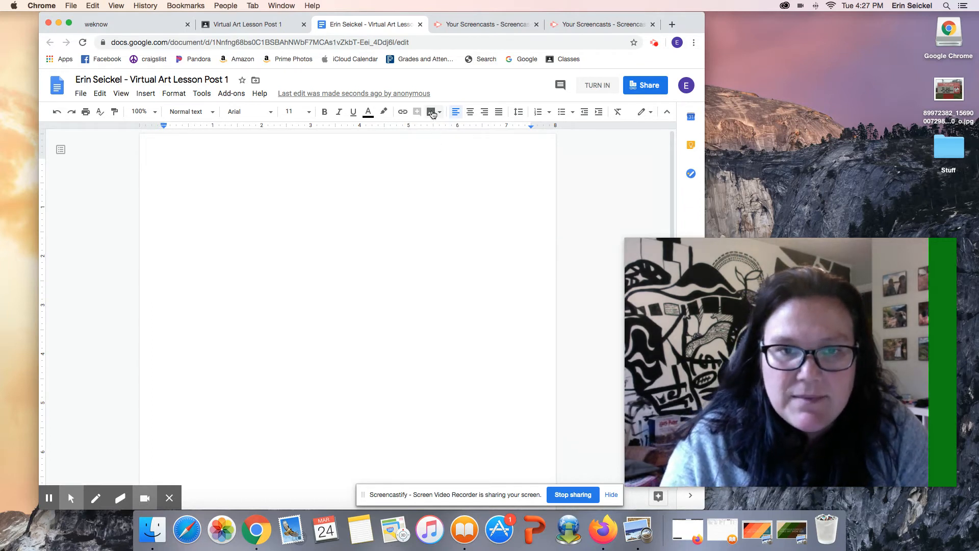
pyautogui.moveTo(431, 111)
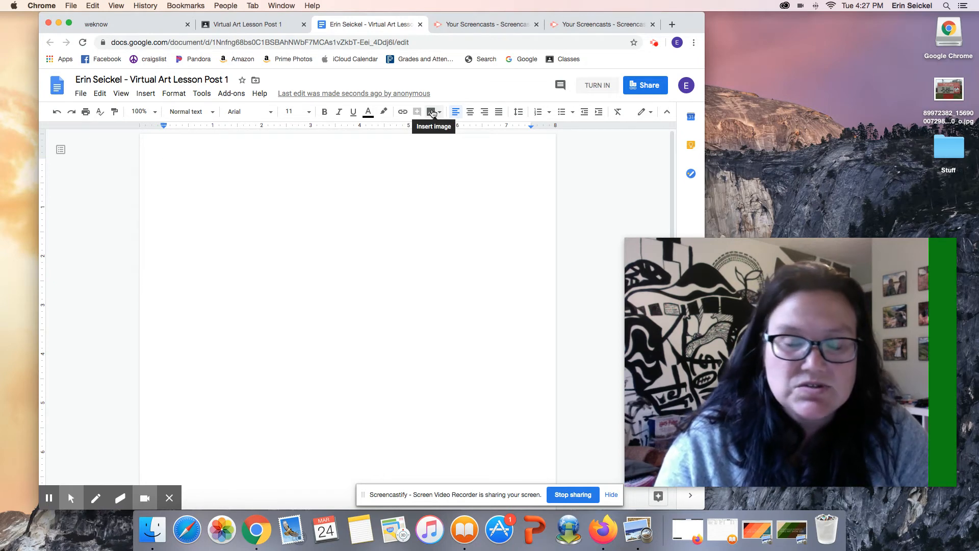
pyautogui.click(433, 111)
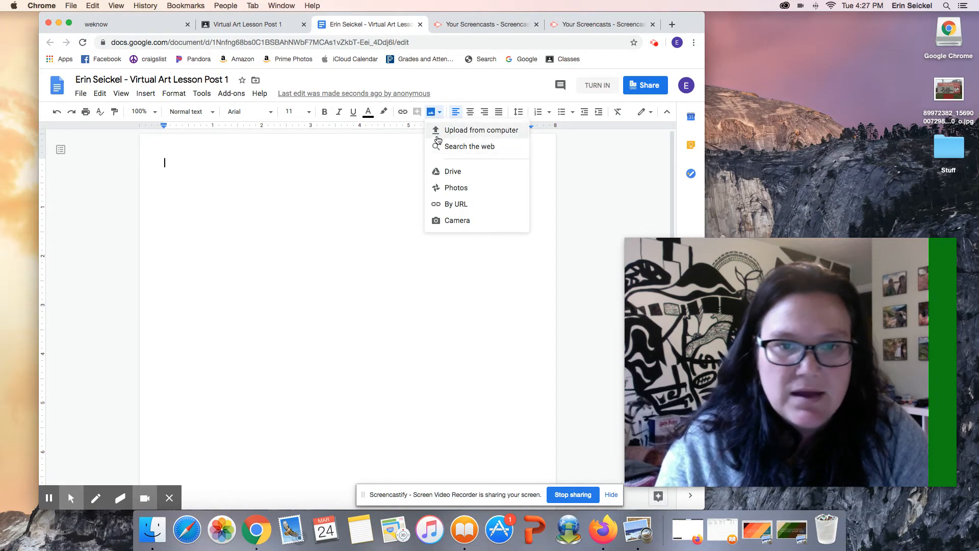
pyautogui.moveTo(457, 220)
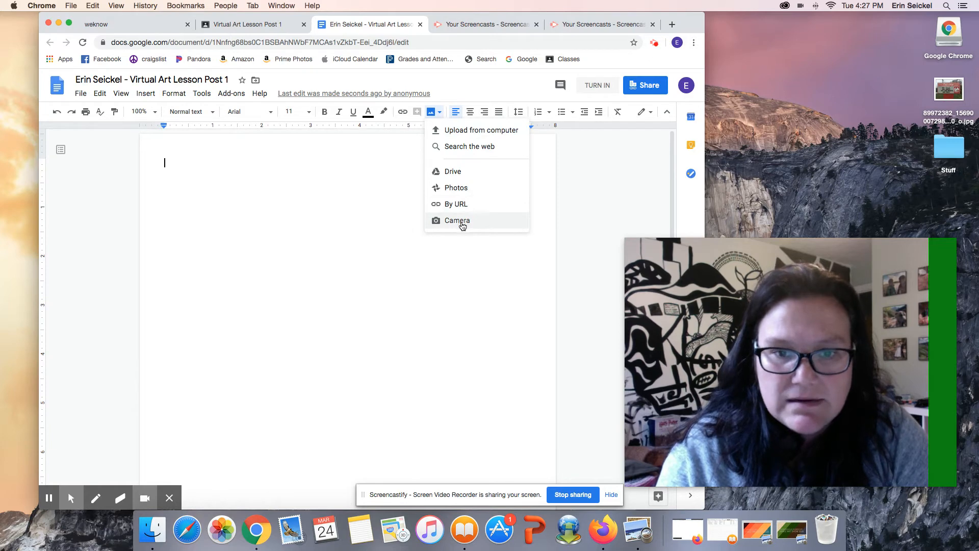
# Capture a webcam photo of the held-up fruit drawing and insert it into the document
pyautogui.click(462, 226)
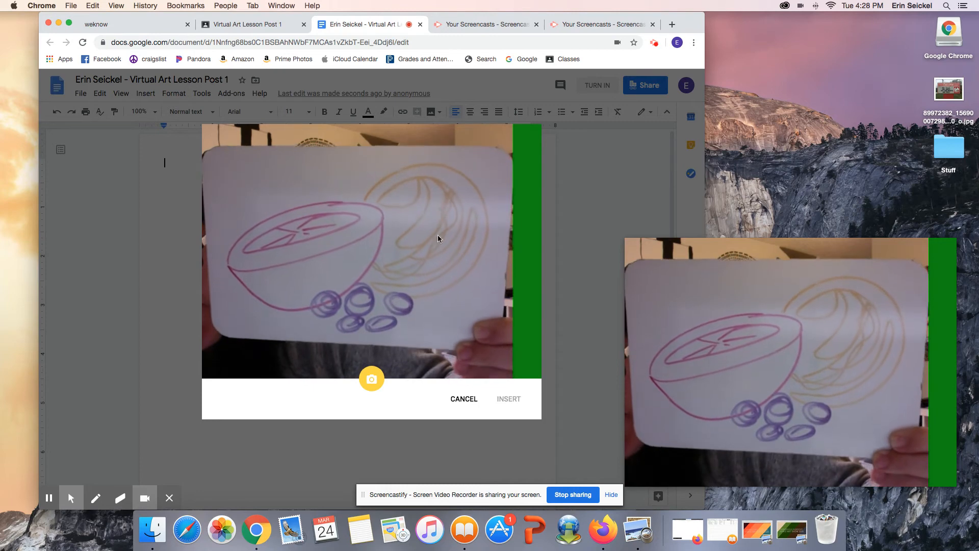
pyautogui.moveTo(371, 379)
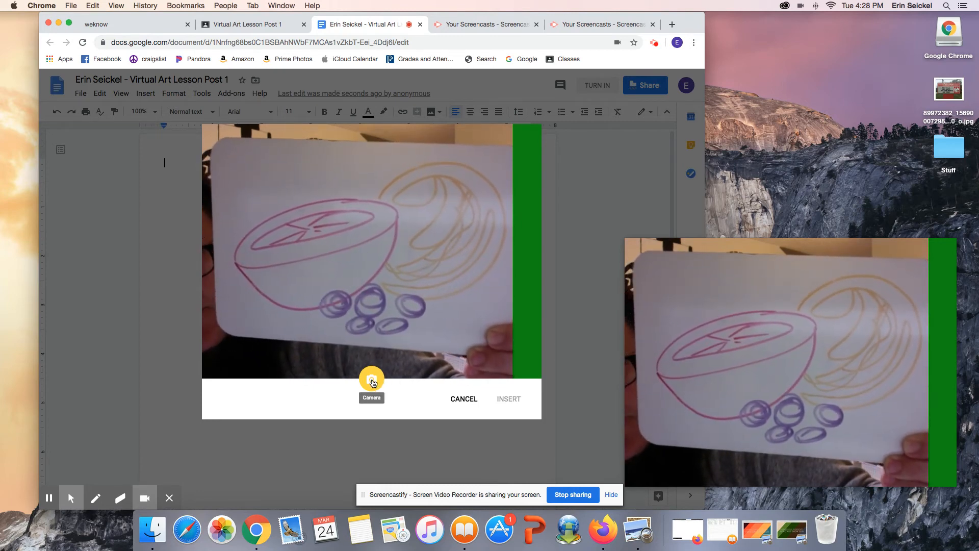
pyautogui.click(371, 381)
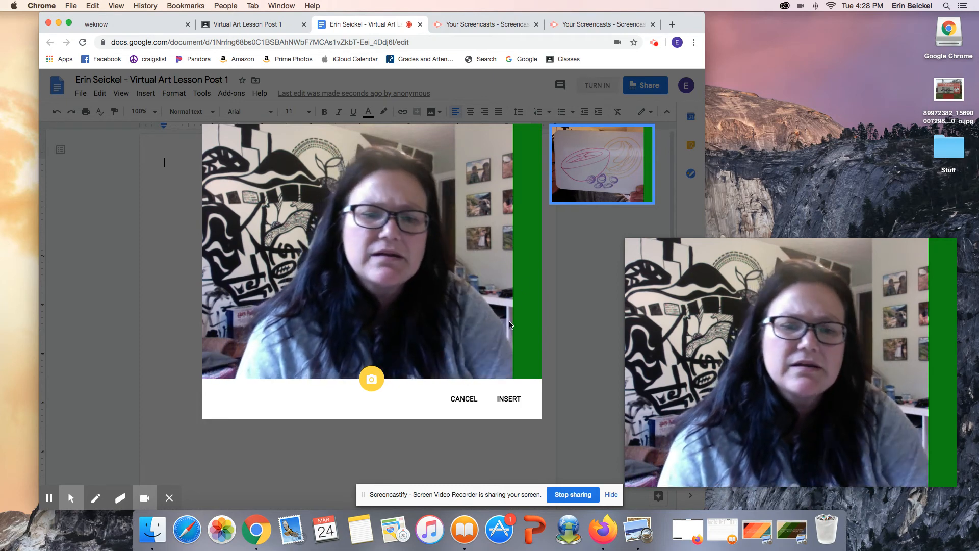
pyautogui.click(508, 398)
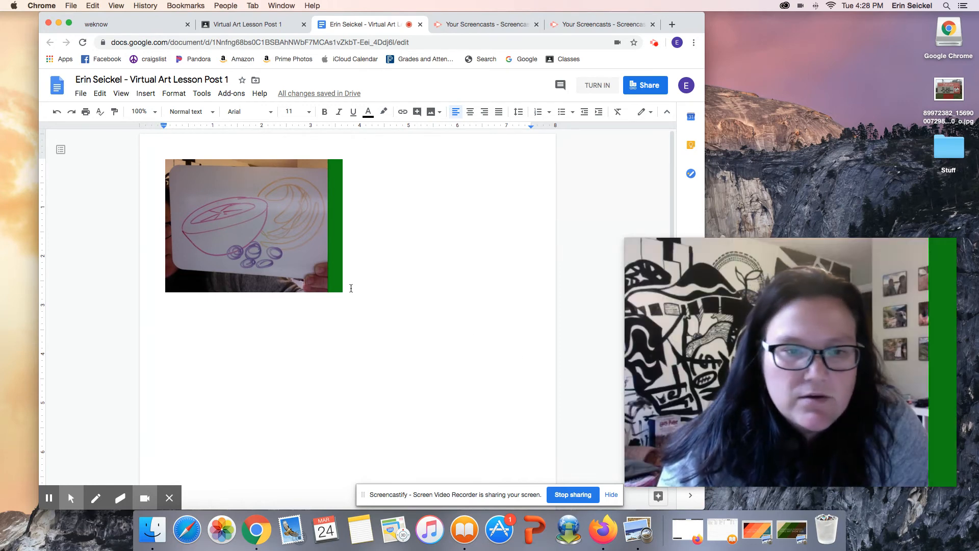
# Enlarge the inserted drawing photo by dragging its corner handle outward twice
pyautogui.click(253, 225)
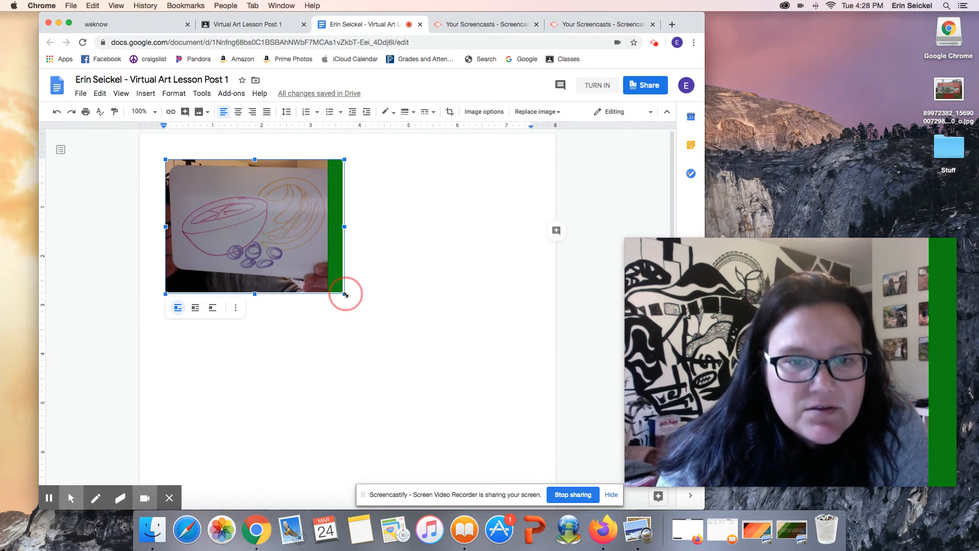
pyautogui.moveTo(344, 293); pyautogui.dragTo(459, 378)
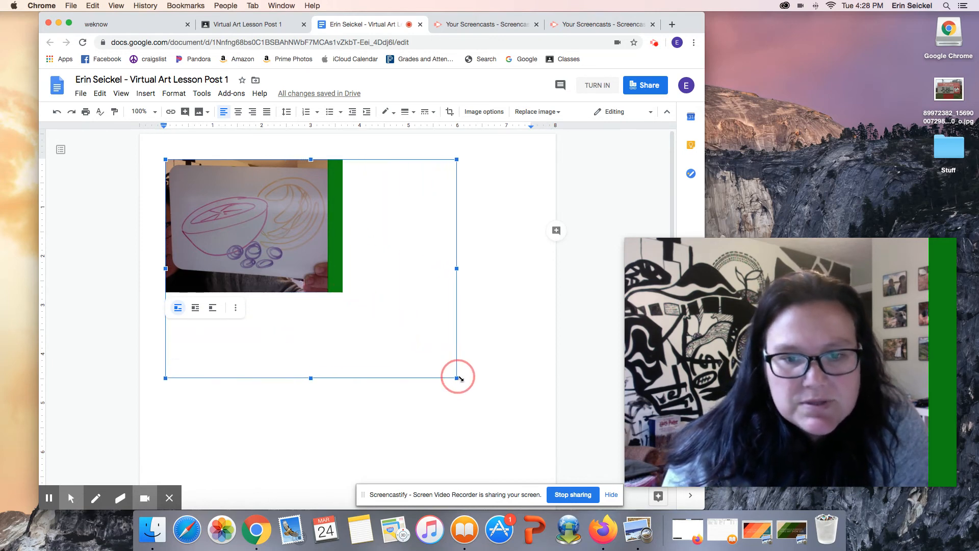
pyautogui.moveTo(459, 378); pyautogui.dragTo(523, 428)
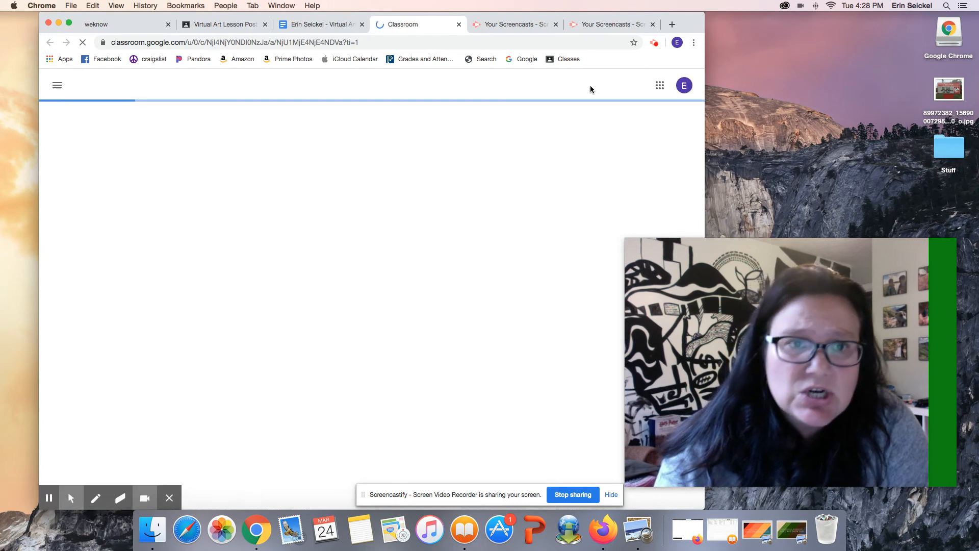
# Turn in the assignment with the attached drawing document, confirming in the dialog
pyautogui.click(585, 219)
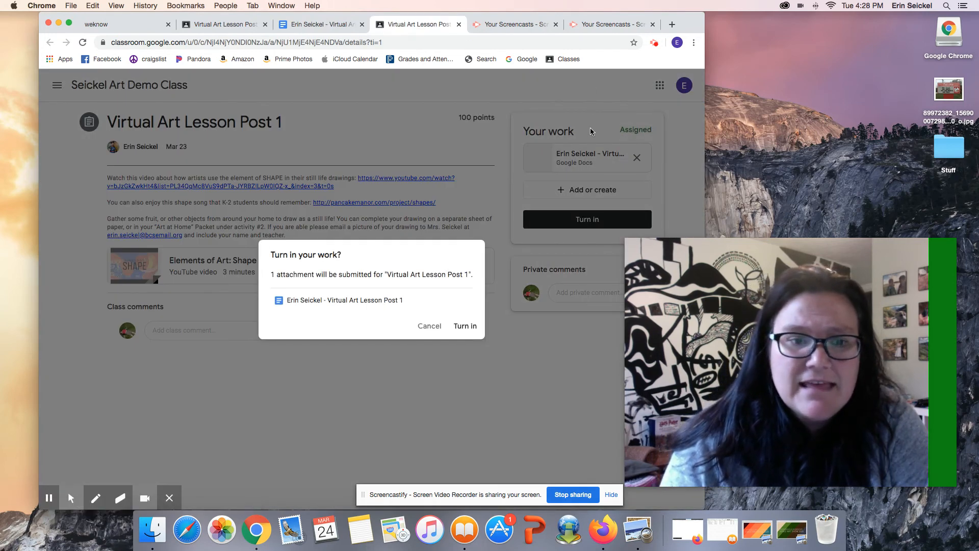
pyautogui.click(466, 325)
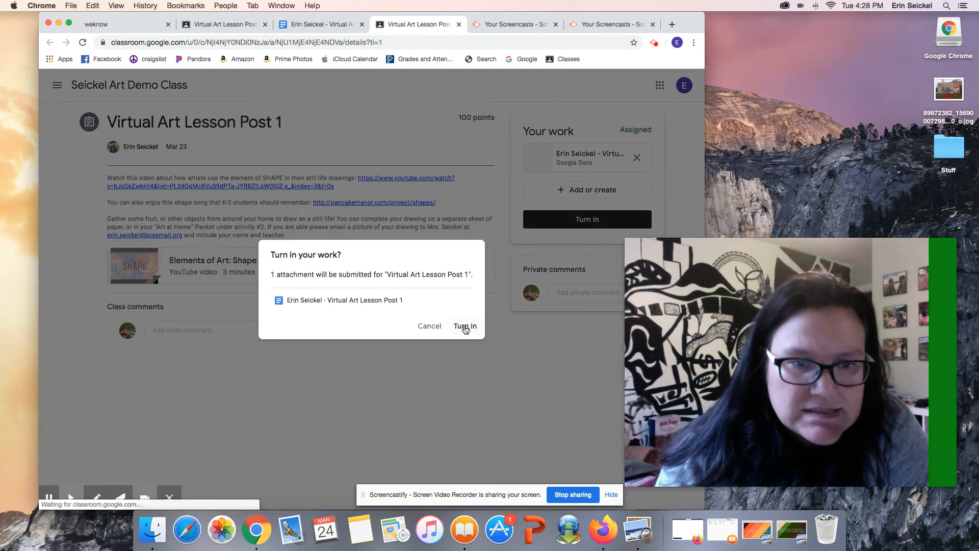
pyautogui.click(465, 326)
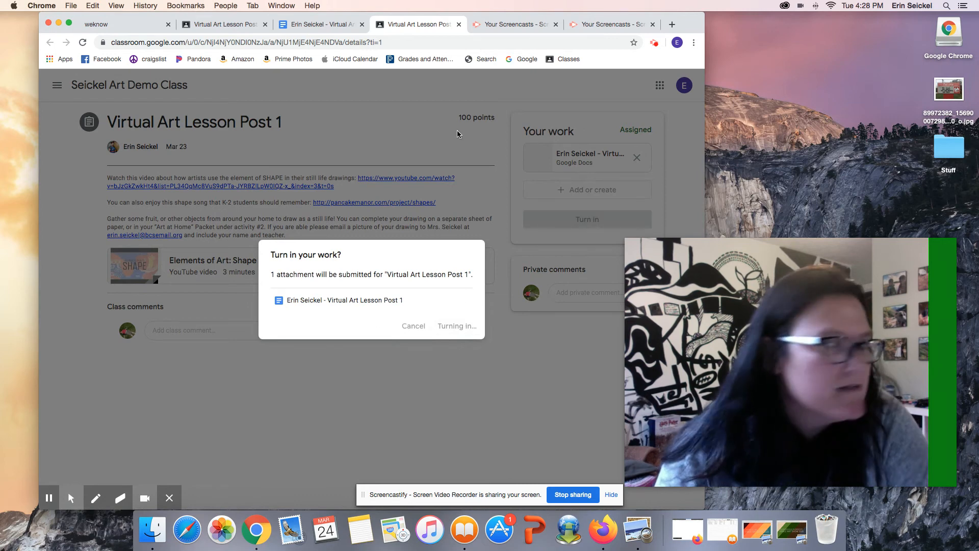
pyautogui.click(456, 326)
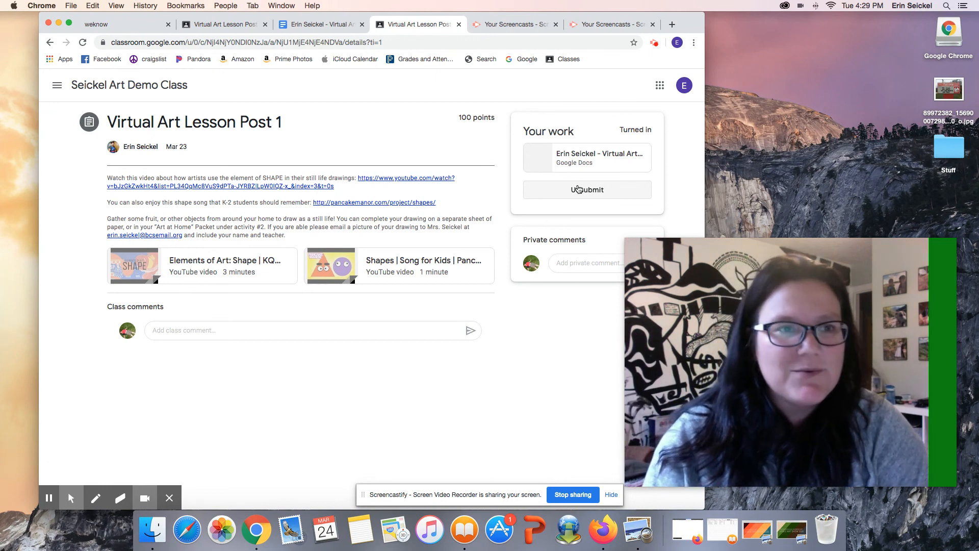
pyautogui.click(586, 190)
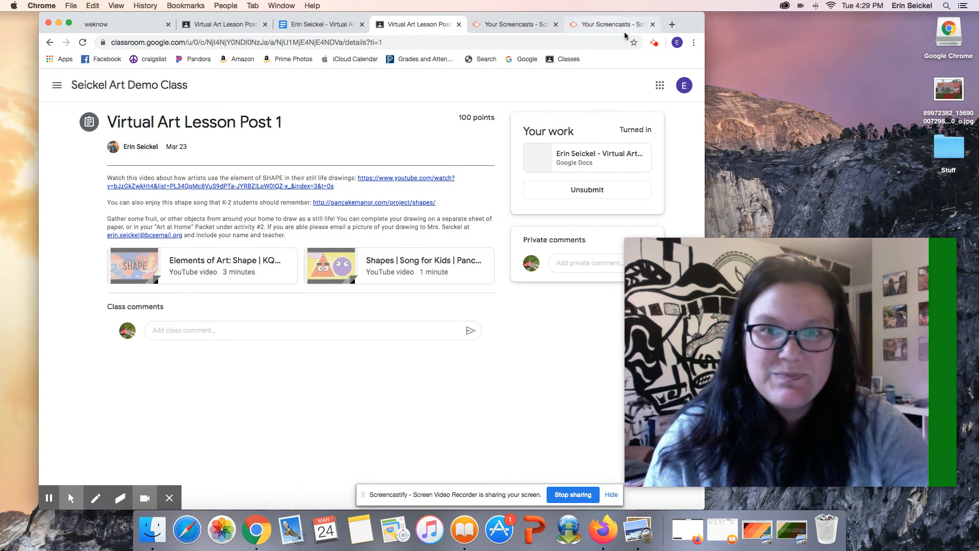